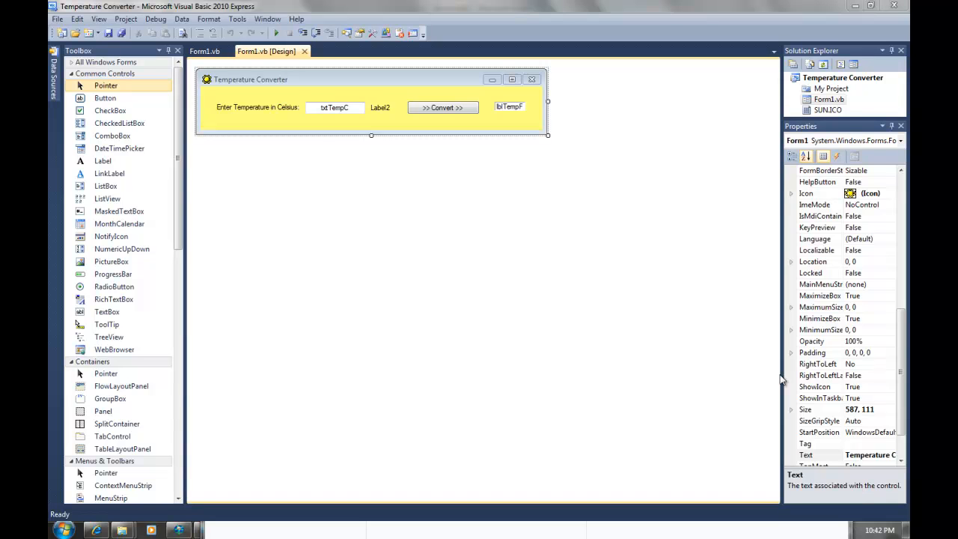
{"action": "mouse_move", "coordinate": [392, 240]}
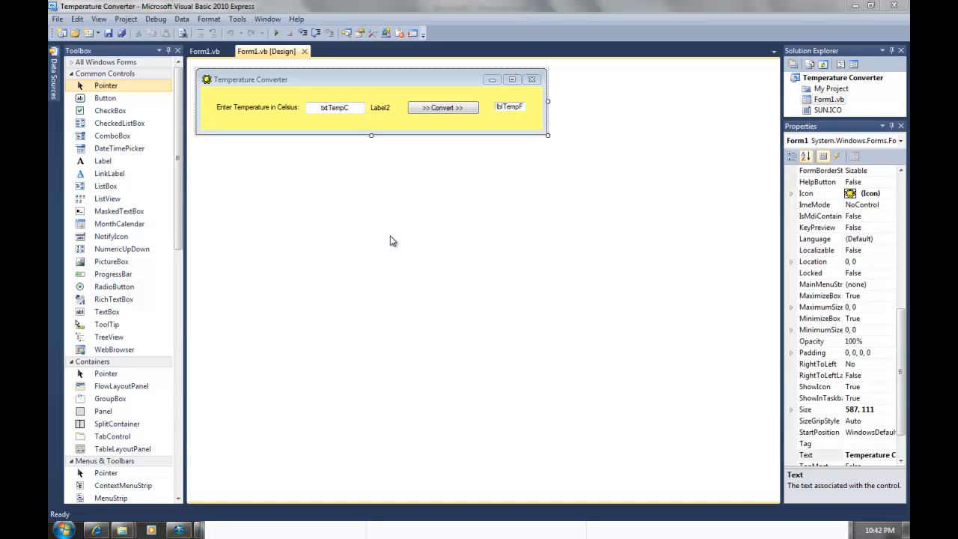
{"action": "mouse_move", "coordinate": [400, 210]}
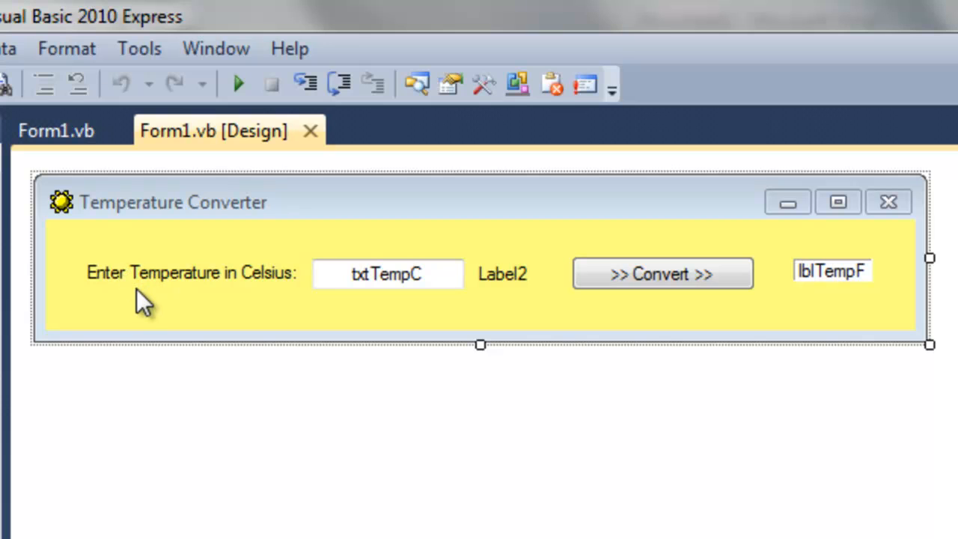
{"action": "mouse_move", "coordinate": [258, 302]}
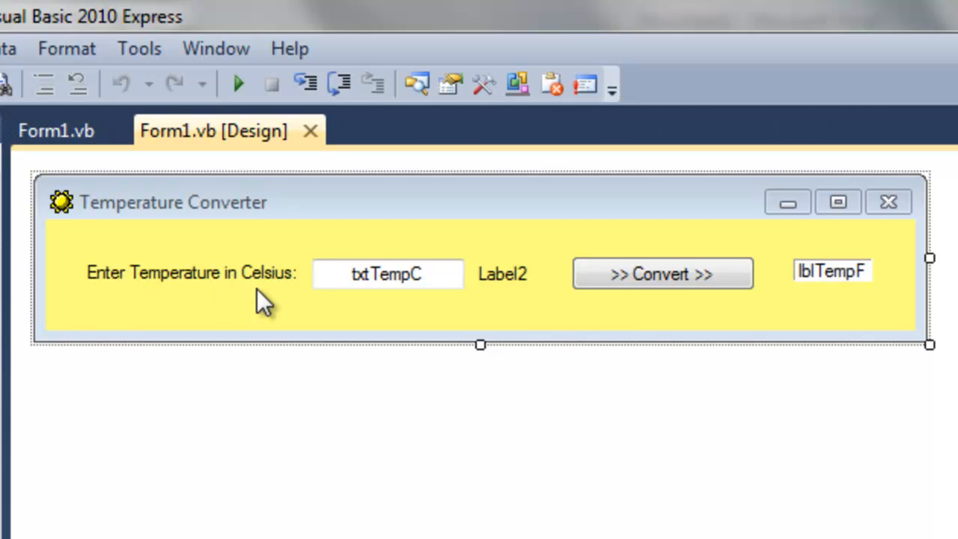
{"action": "mouse_move", "coordinate": [509, 299]}
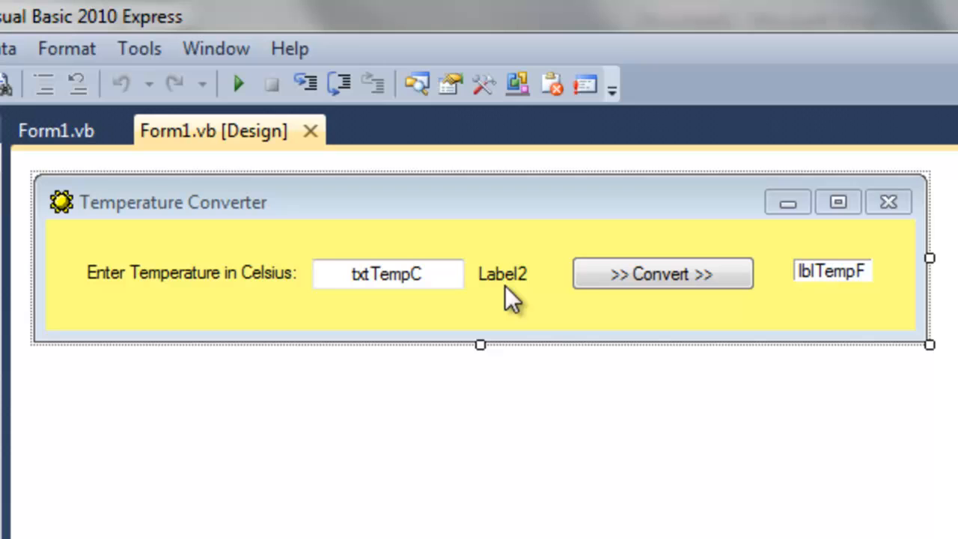
{"action": "mouse_move", "coordinate": [802, 275]}
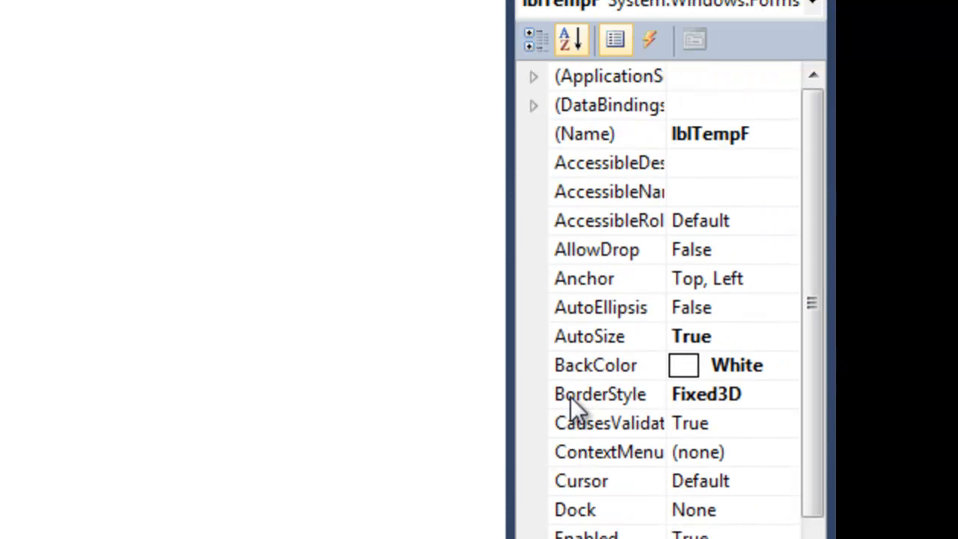
Start debugging, enter 100 in the Celsius box and convert it to show 212 °F
{"action": "left_click", "coordinate": [600, 395]}
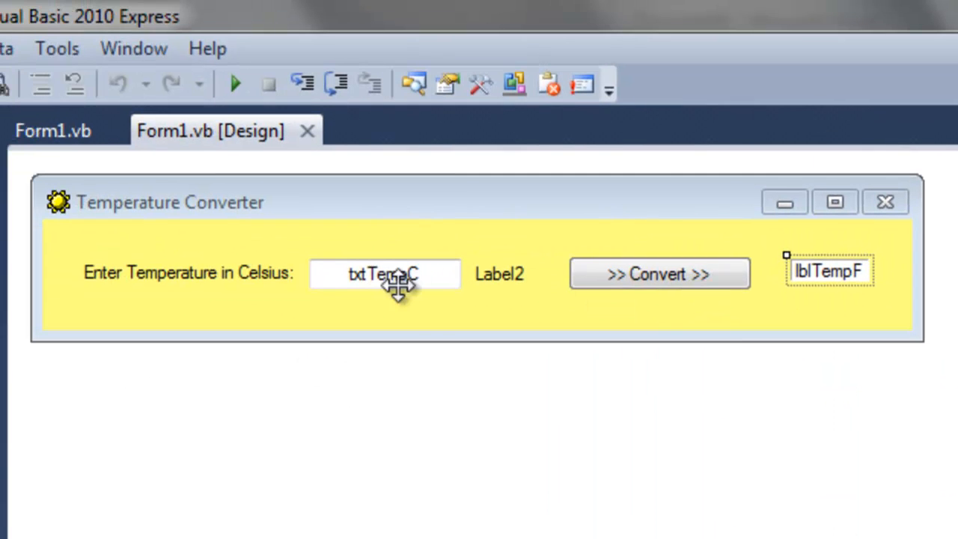
{"action": "mouse_move", "coordinate": [422, 332]}
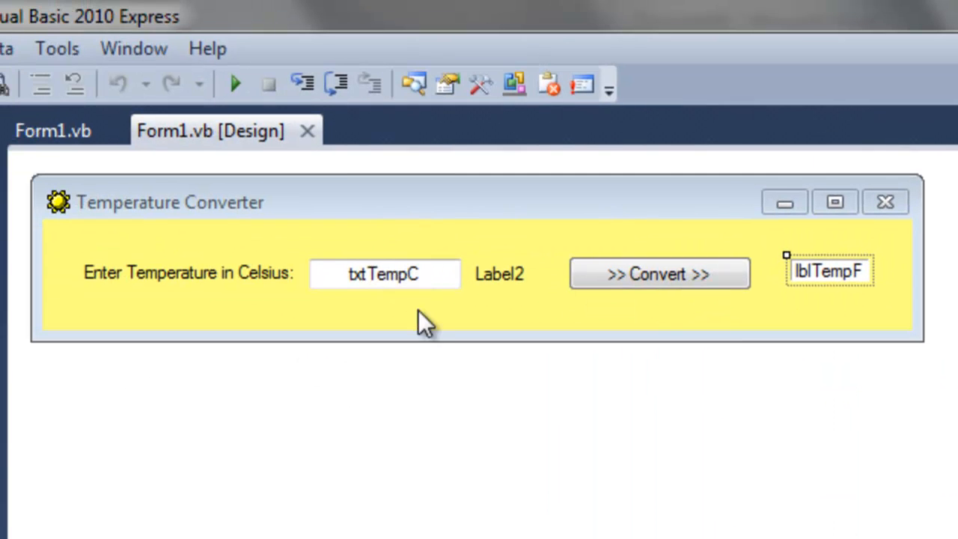
{"action": "mouse_move", "coordinate": [302, 347]}
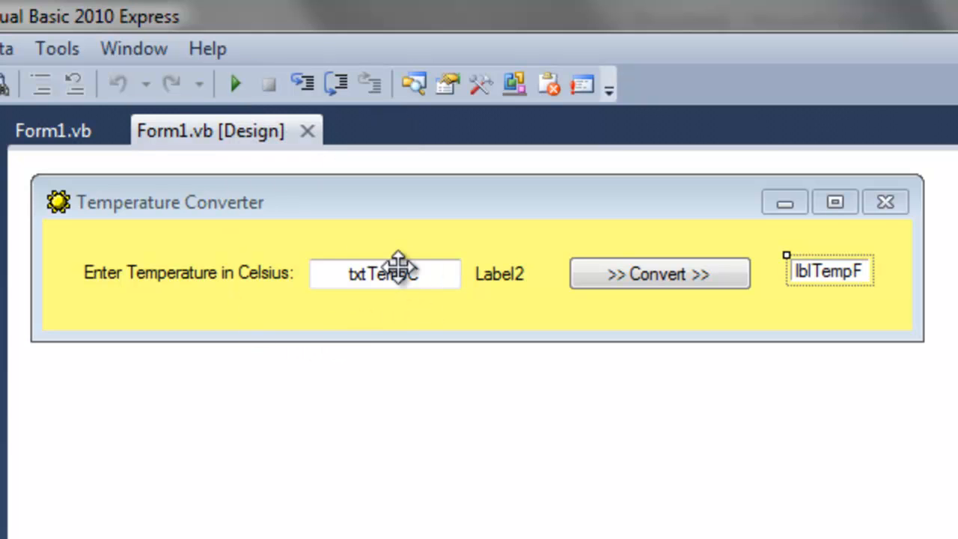
{"action": "mouse_move", "coordinate": [387, 314]}
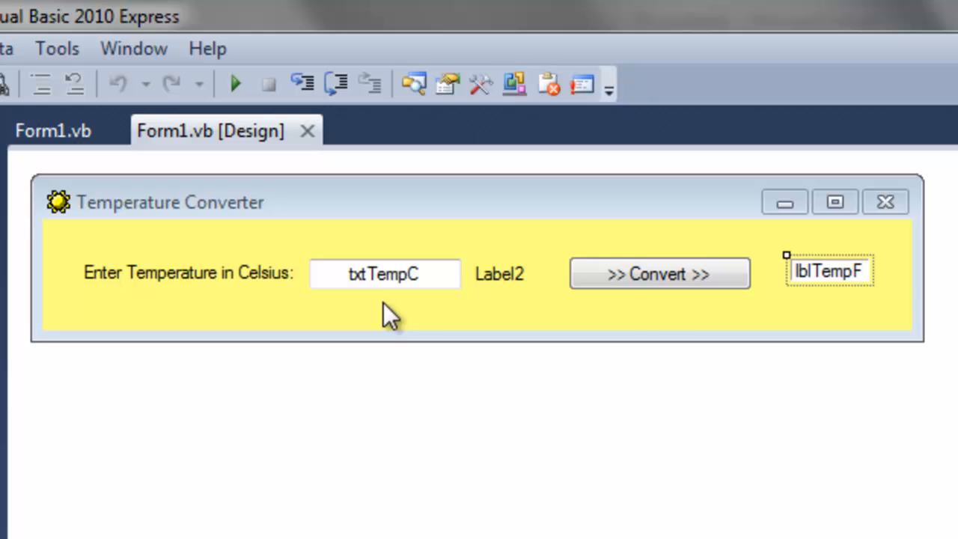
{"action": "mouse_move", "coordinate": [653, 308]}
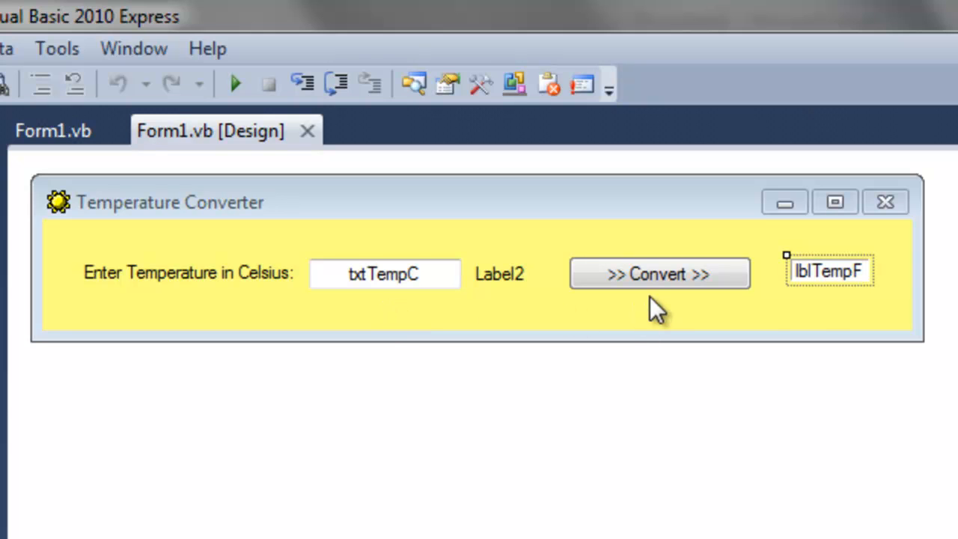
{"action": "mouse_move", "coordinate": [861, 314]}
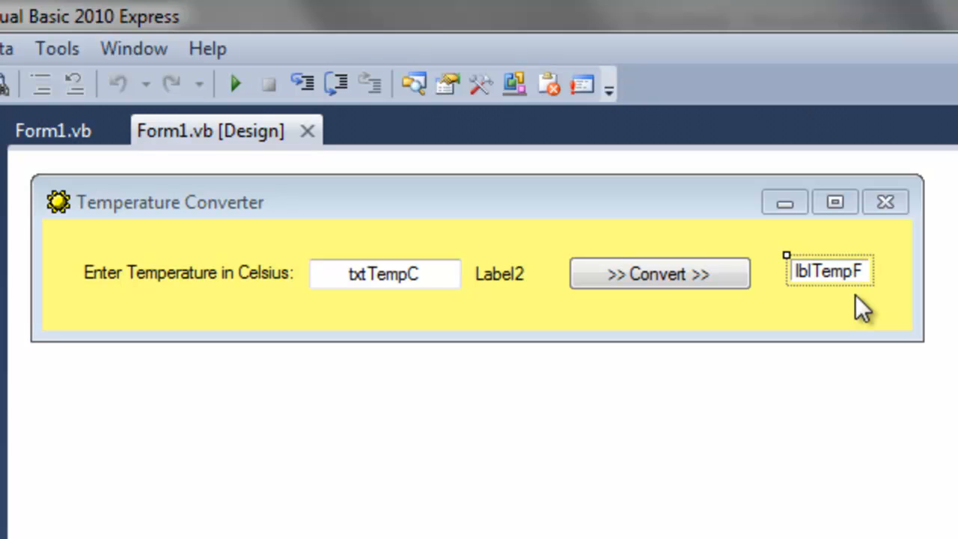
{"action": "mouse_move", "coordinate": [583, 323]}
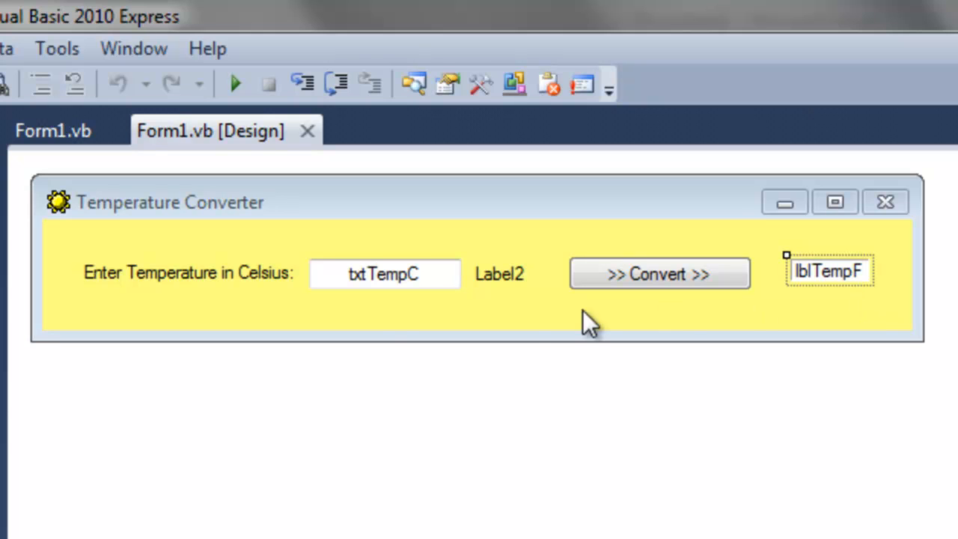
{"action": "mouse_move", "coordinate": [63, 221]}
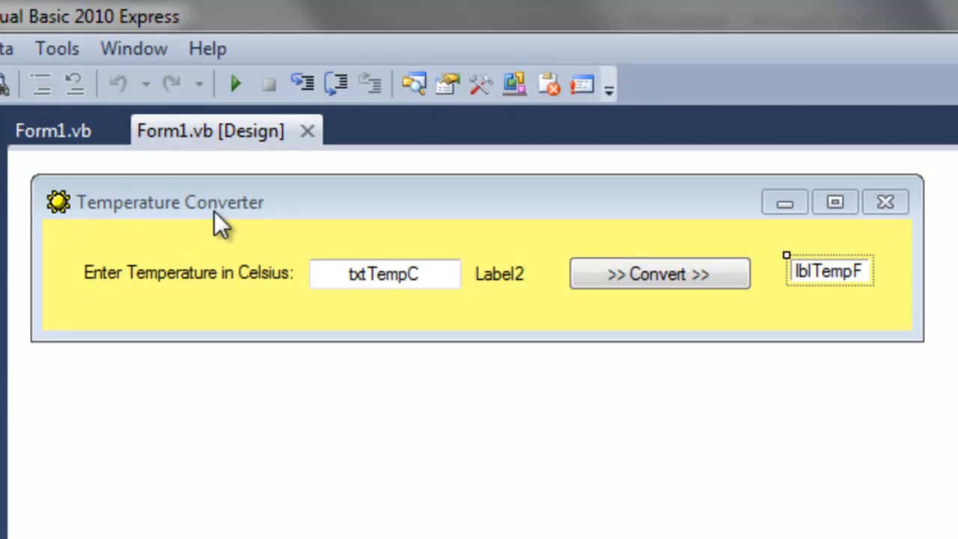
{"action": "mouse_move", "coordinate": [165, 302]}
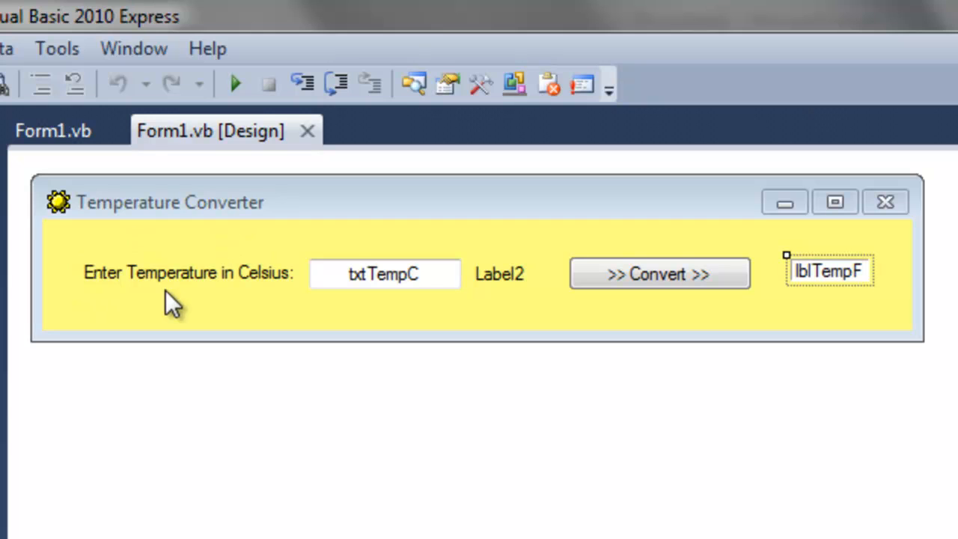
{"action": "mouse_move", "coordinate": [512, 292]}
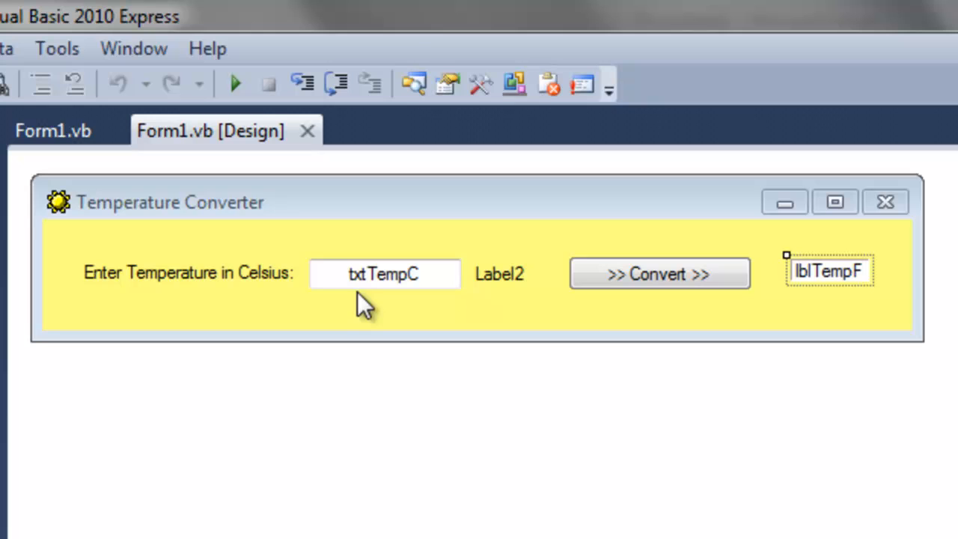
{"action": "mouse_move", "coordinate": [356, 287]}
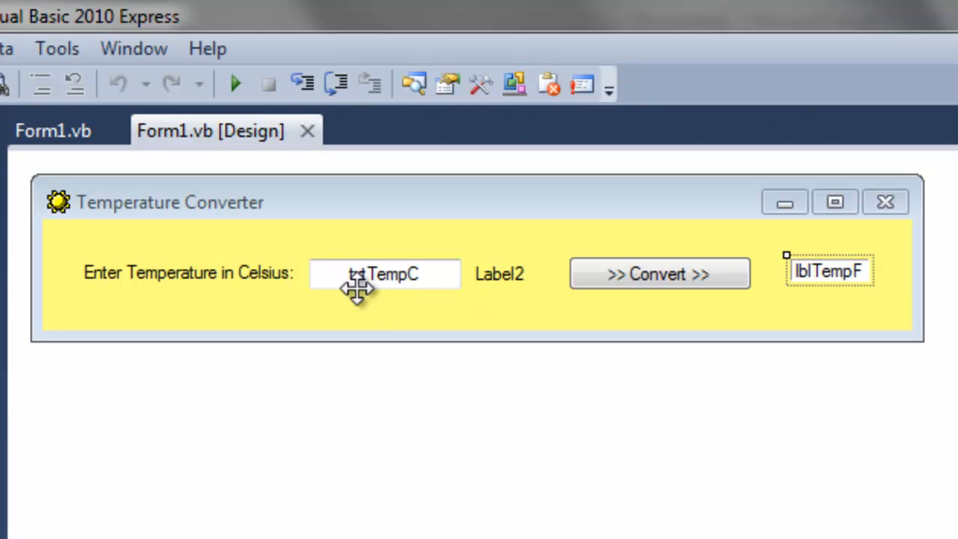
{"action": "mouse_move", "coordinate": [841, 317]}
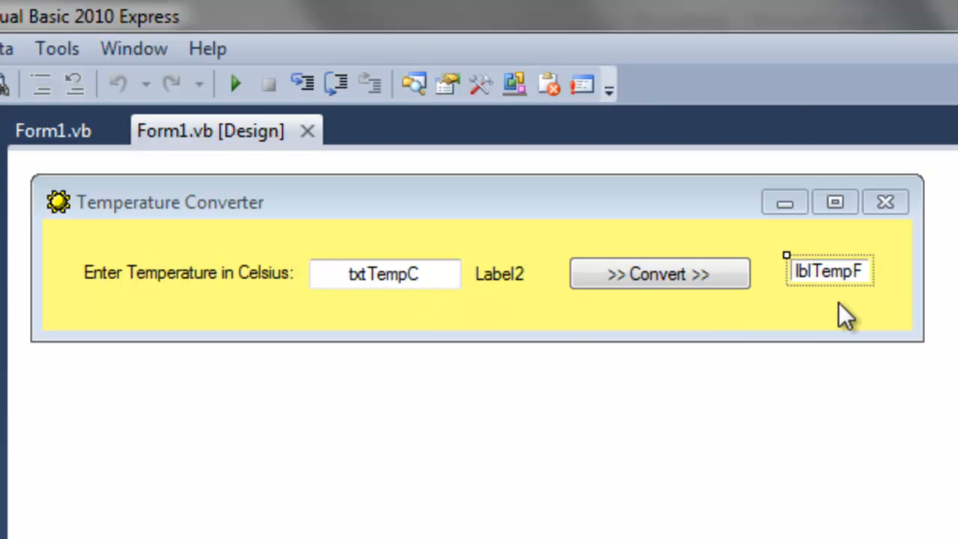
{"action": "mouse_move", "coordinate": [865, 302]}
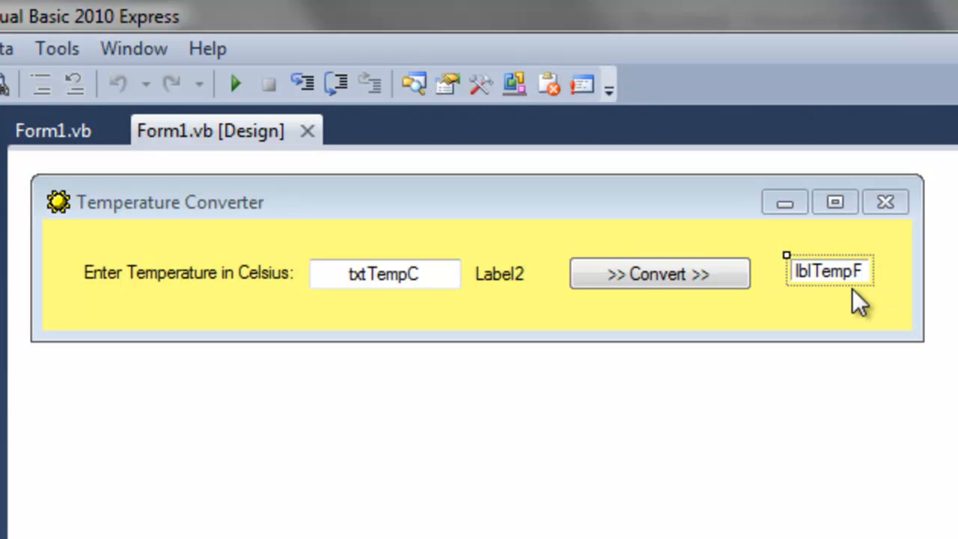
{"action": "mouse_move", "coordinate": [476, 274]}
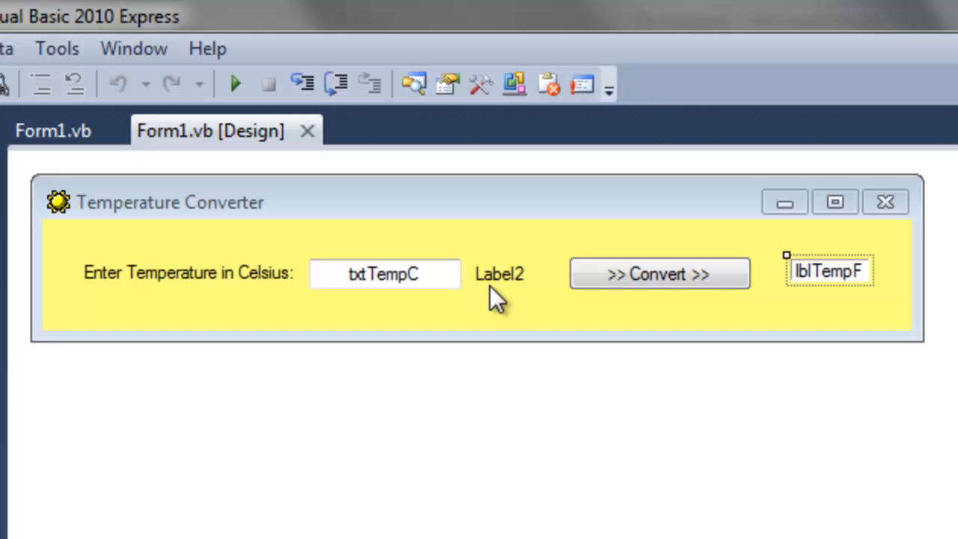
{"action": "mouse_move", "coordinate": [252, 120]}
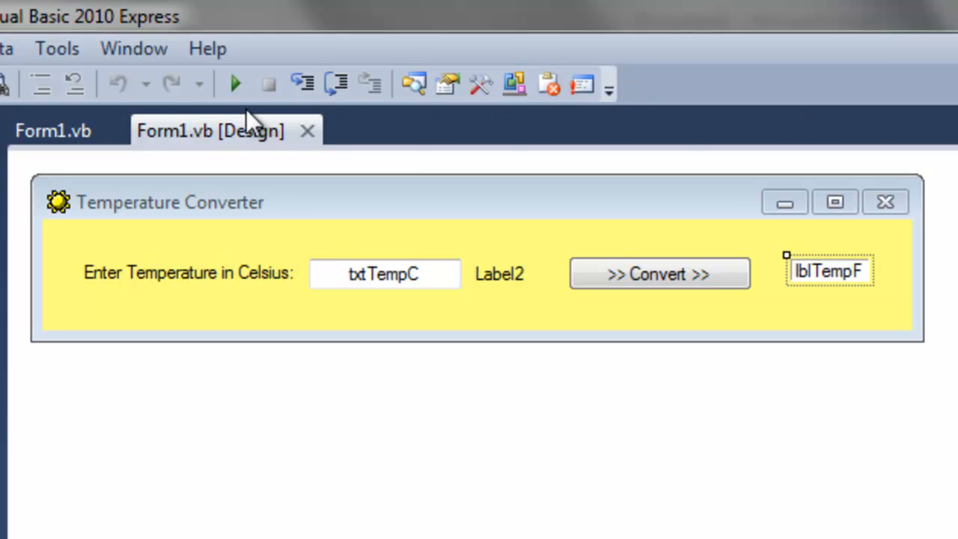
{"action": "left_click", "coordinate": [237, 84]}
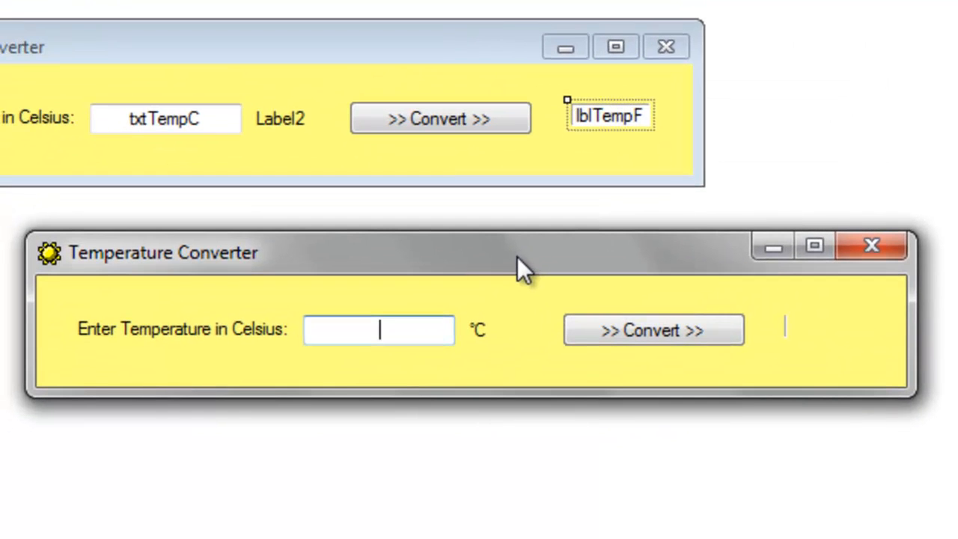
{"action": "mouse_move", "coordinate": [97, 348]}
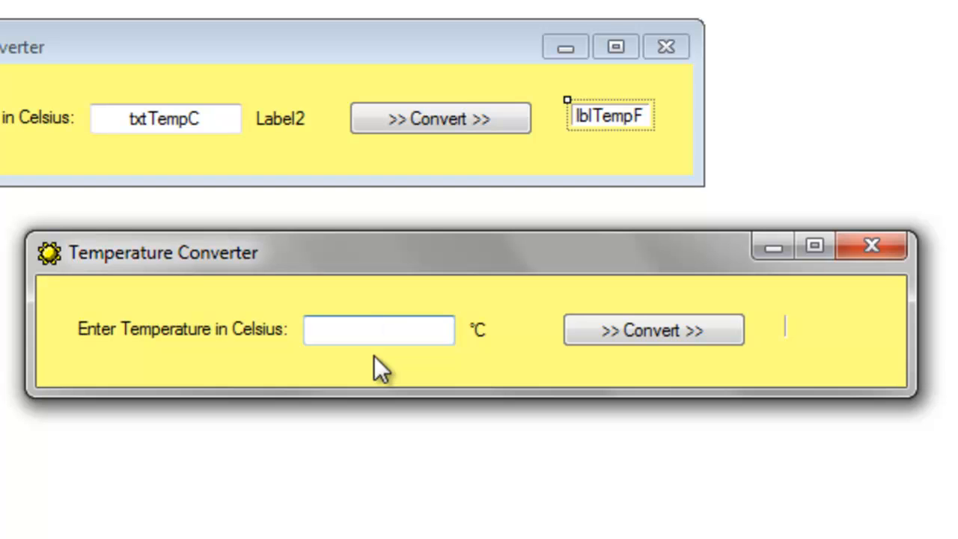
{"action": "type", "text": "100"}
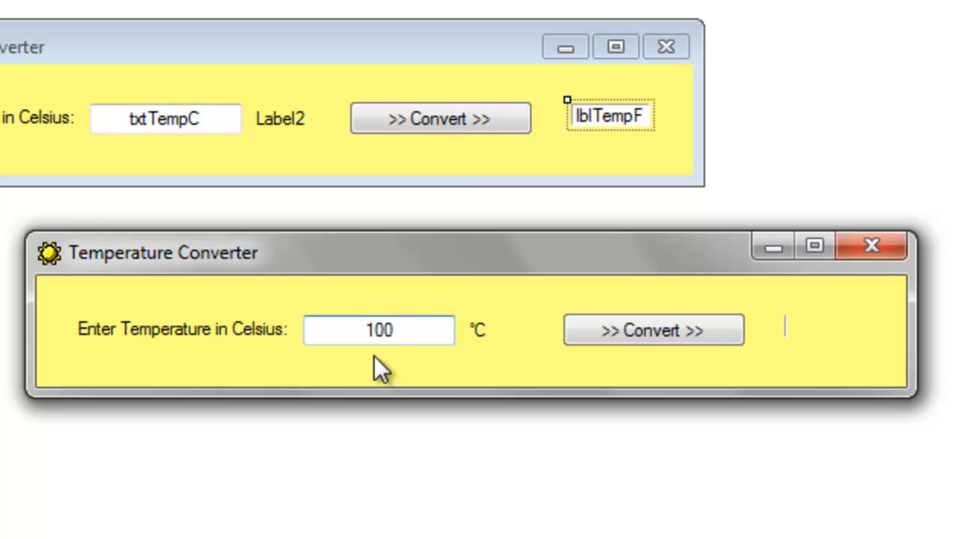
{"action": "left_click", "coordinate": [653, 330]}
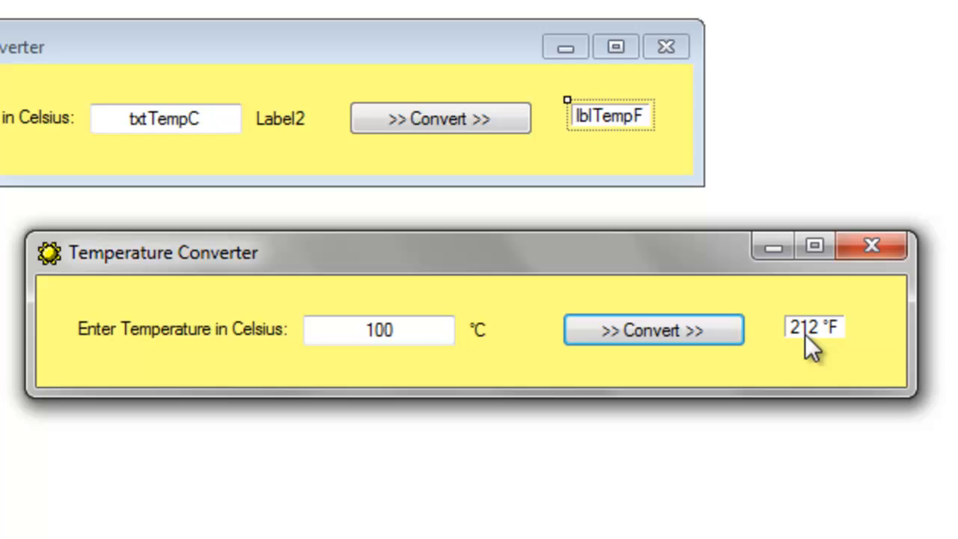
{"action": "mouse_move", "coordinate": [835, 367]}
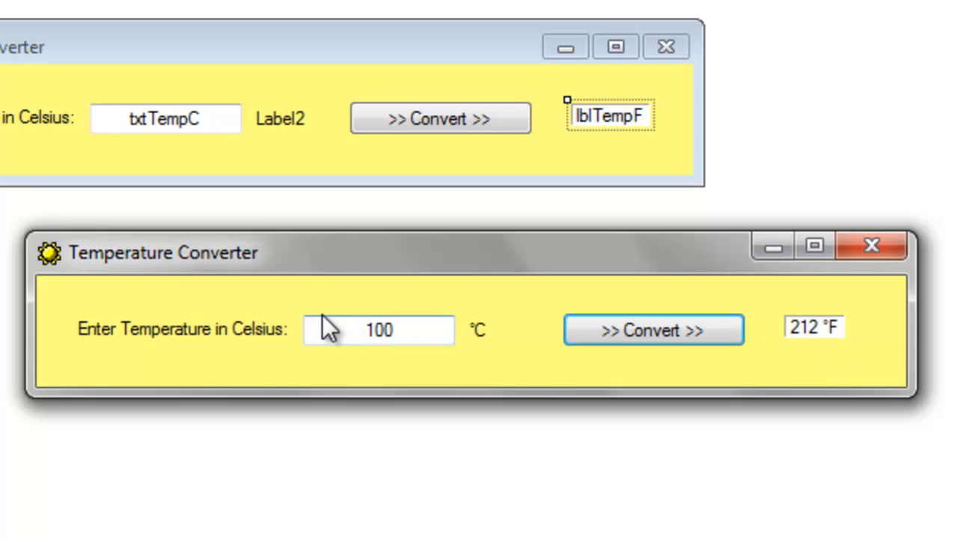
{"action": "mouse_move", "coordinate": [481, 368]}
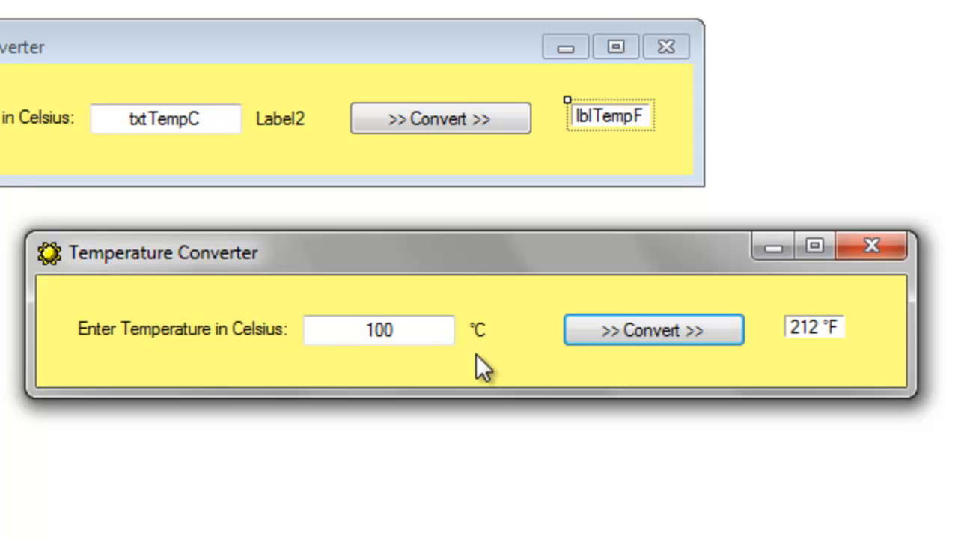
{"action": "mouse_move", "coordinate": [318, 366]}
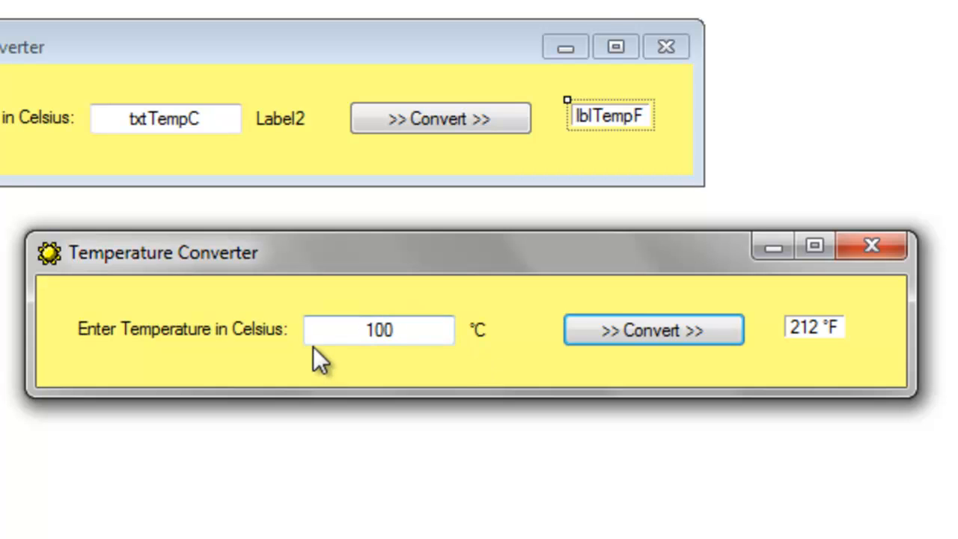
{"action": "mouse_move", "coordinate": [352, 378]}
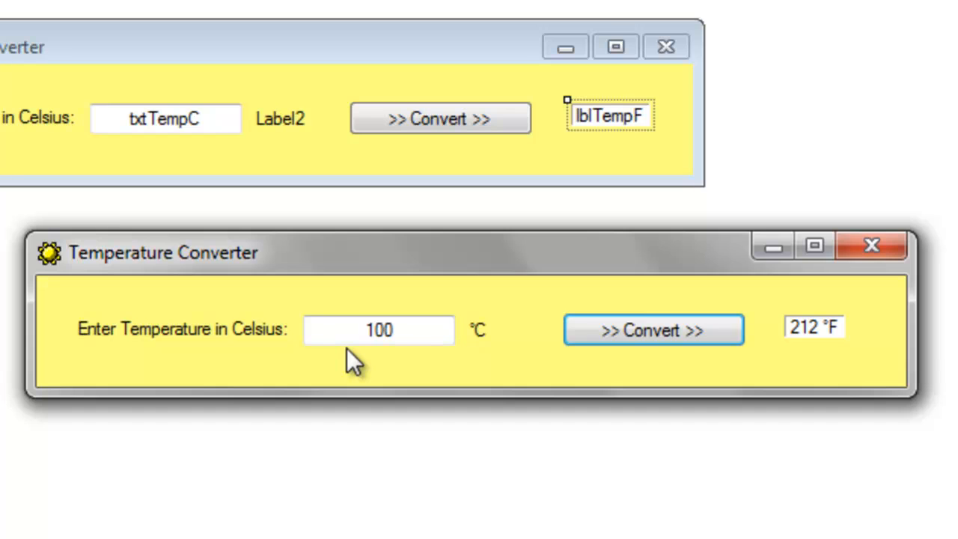